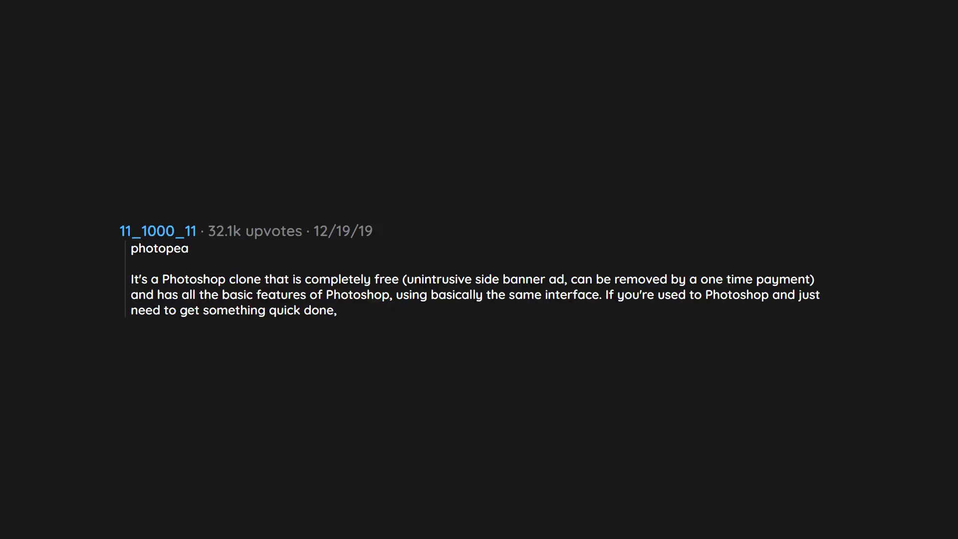
{"action": "type", "text": "there's nothing better out there."}
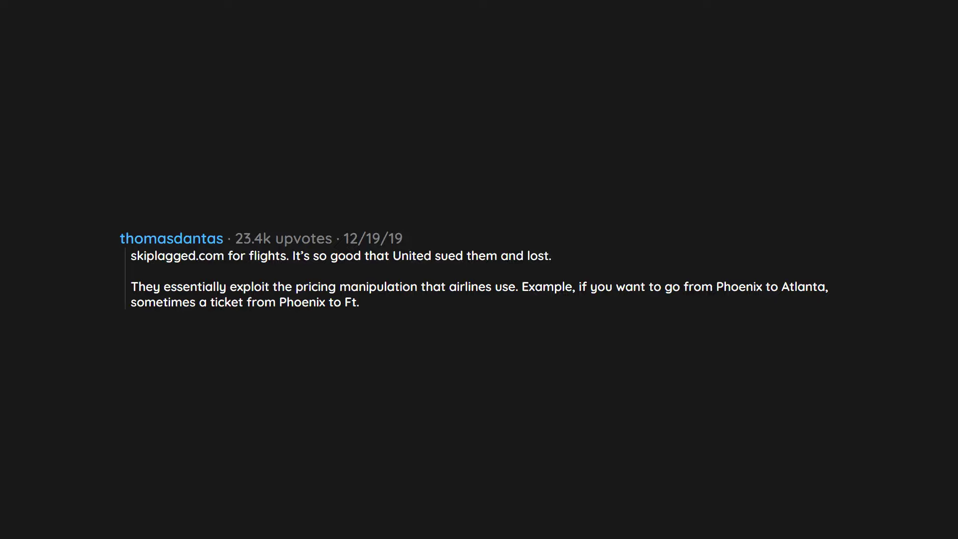
{"action": "type", "text": "Lauderdale connecting through Atlanta is cheaper."}
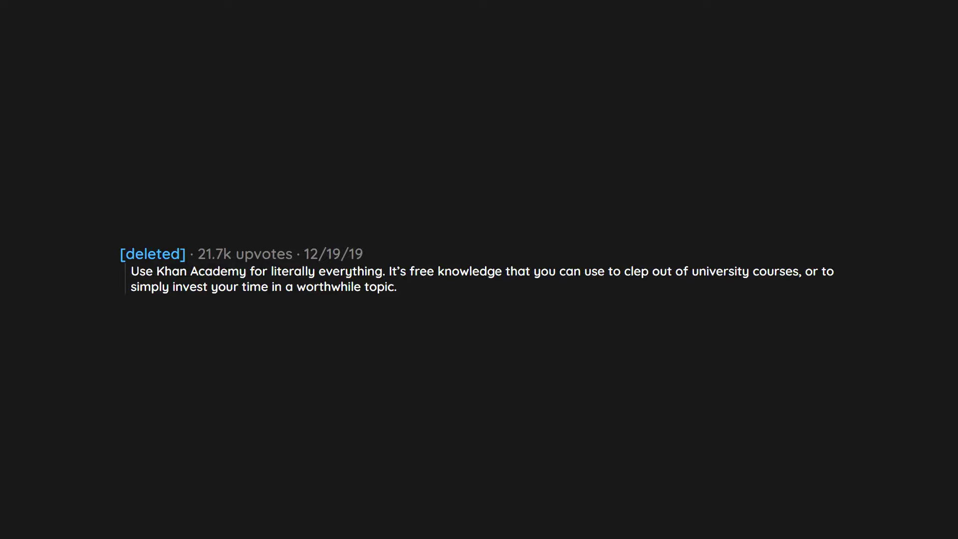
{"action": "type", "text": "Free quality education is best education."}
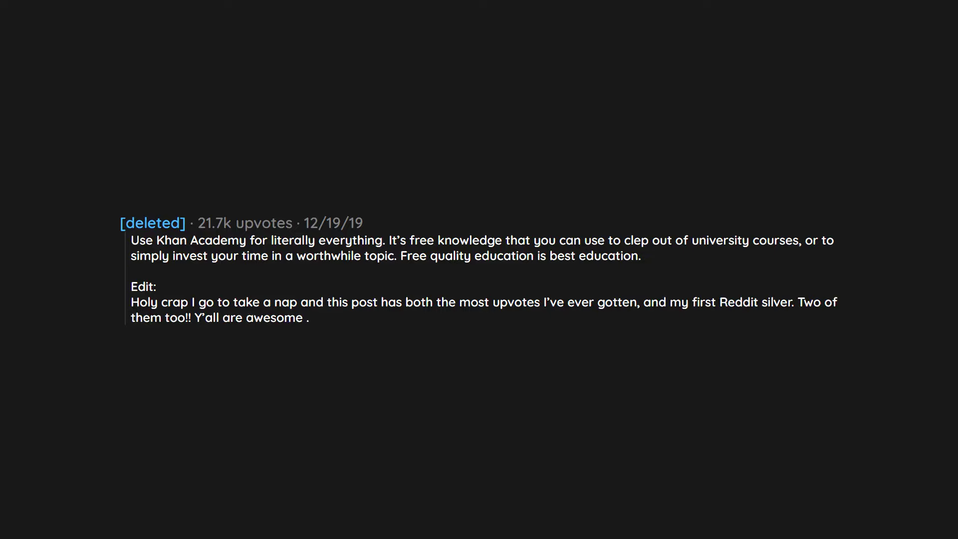
{"action": "type", "text": "I think I'll start reading through the responses now. (And now platinum? Holy moley. I’m at a loss for words. Thank you!!"}
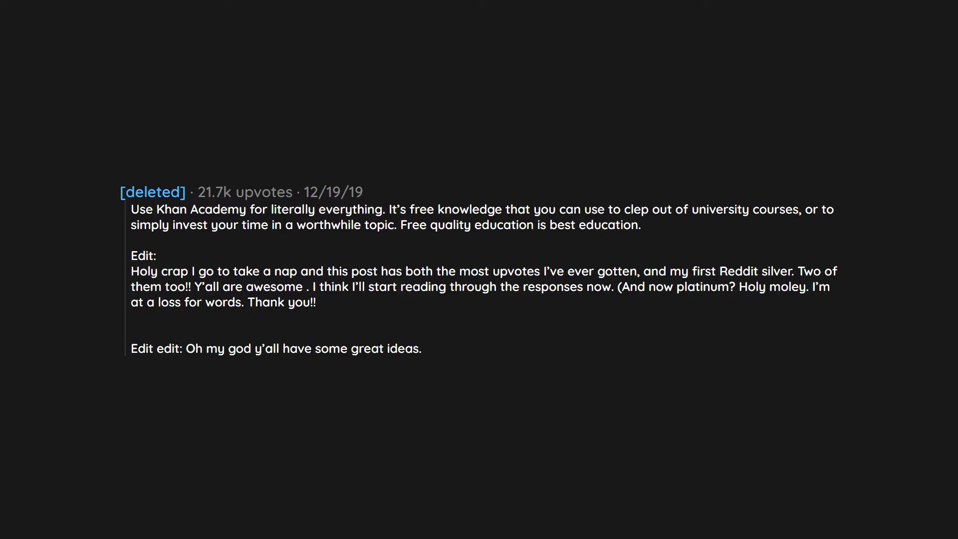
{"action": "type", "text": "It's incredible how such a small comment can spark such interesting conversations."}
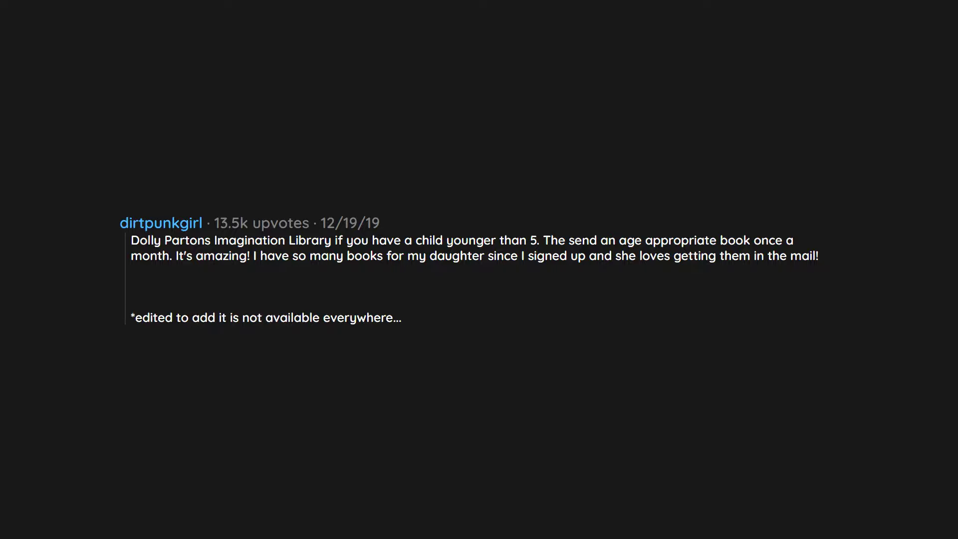
{"action": "type", "text": "but it is worth checking to see if it is available in your area."}
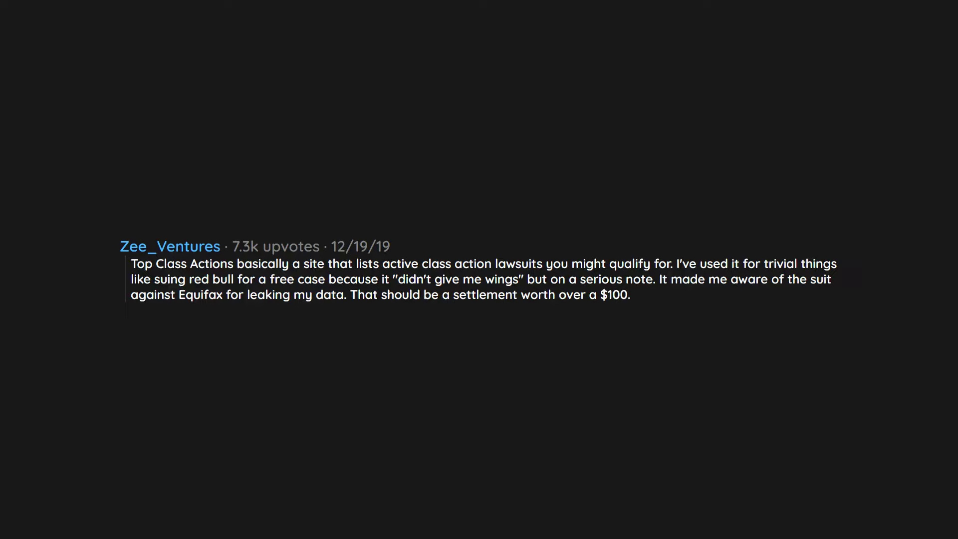
{"action": "type", "text": "It's a cool way to hold corporations semi accountable,"}
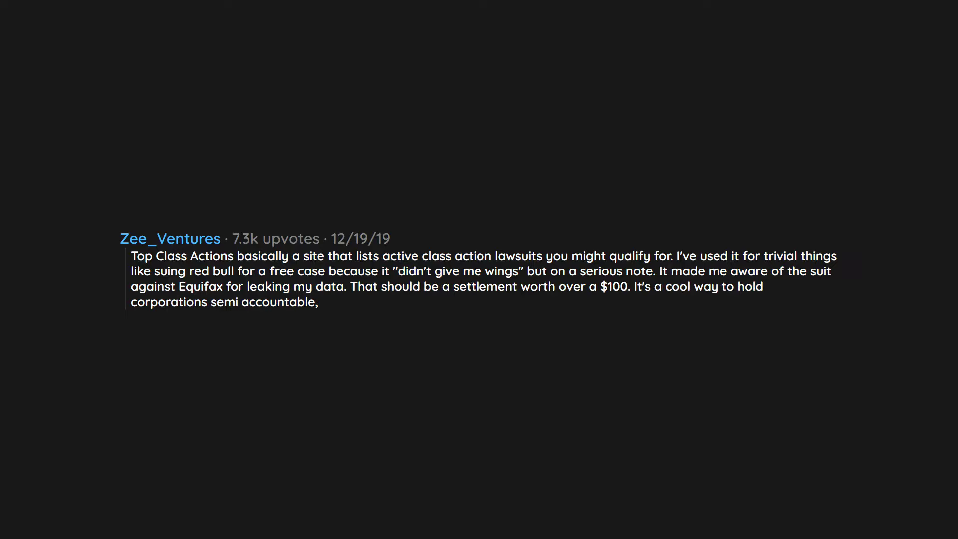
{"action": "type", "text": "and score some money/freebies for any wrongdoing that went under the radar."}
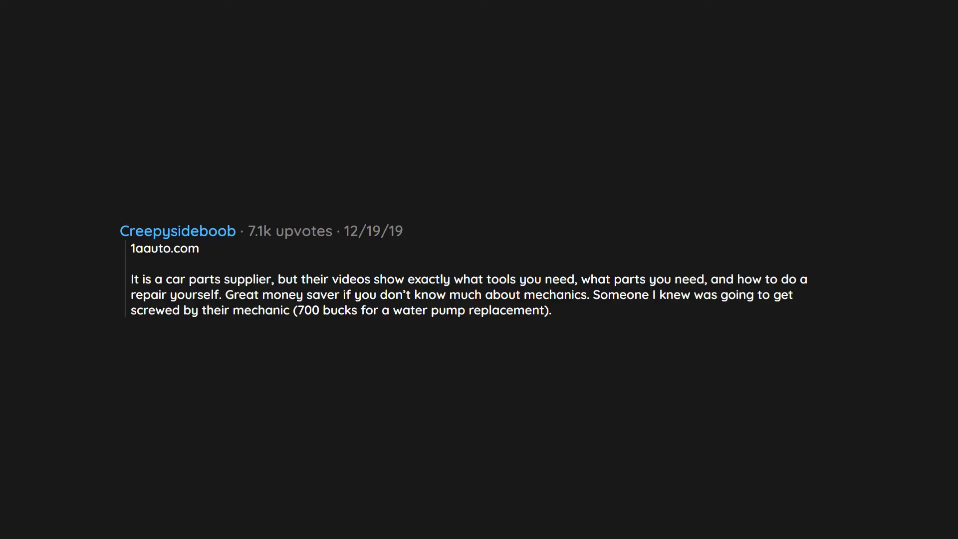
{"action": "type", "text": "Showed them that, they did it themselves for"}
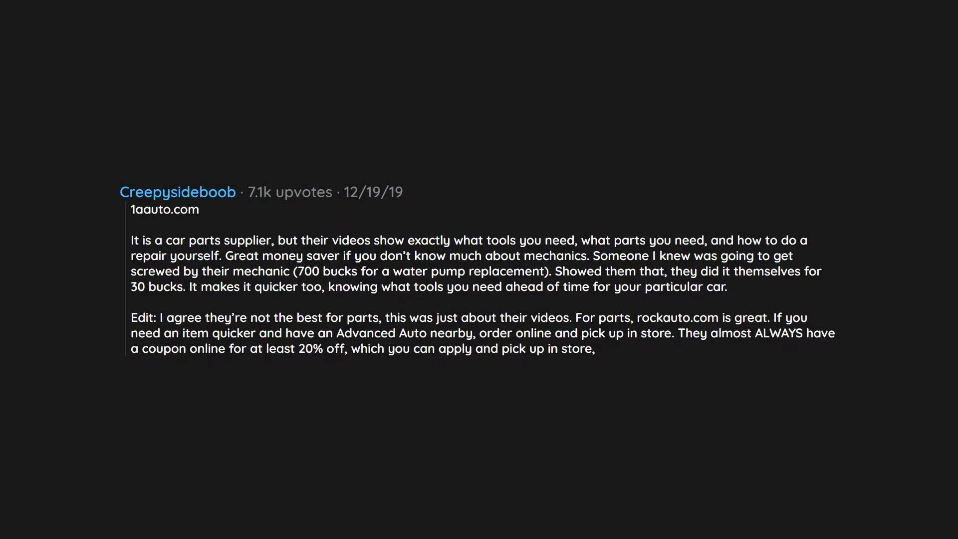
{"action": "type", "text": "around 30 minutes later, yet save quite"}
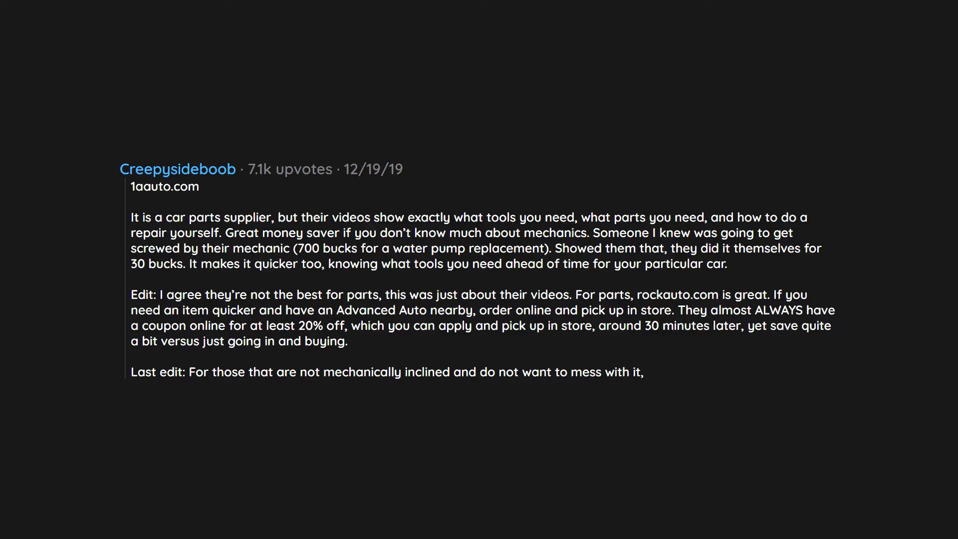
{"action": "type", "text": "use Repairpal."}
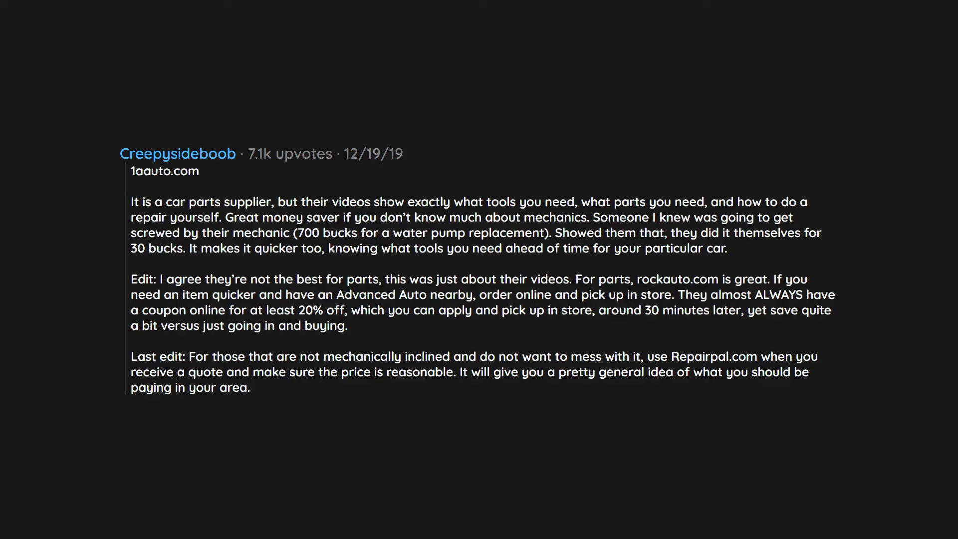
{"action": "type", "text": "It’s not 100%,"}
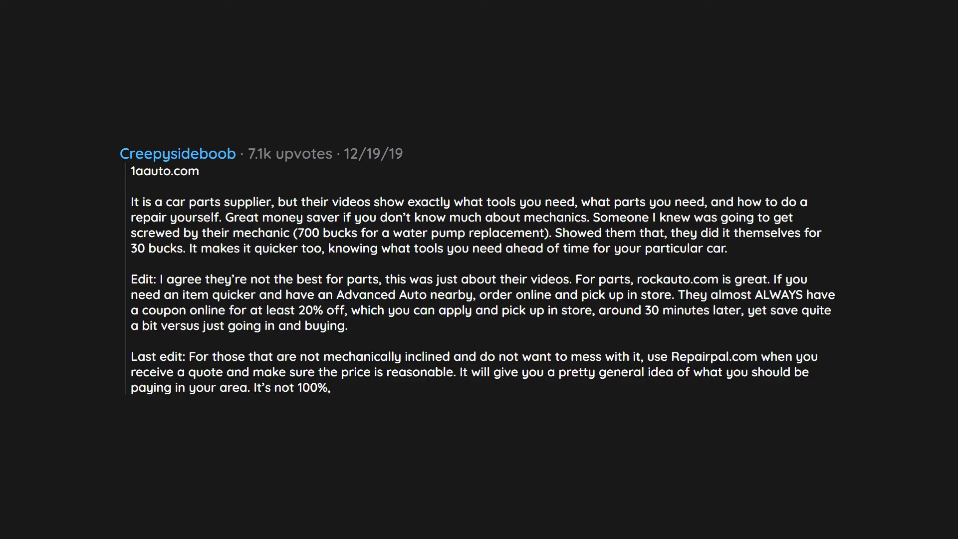
{"action": "type", "text": "but will help keep you from getting ripped off."}
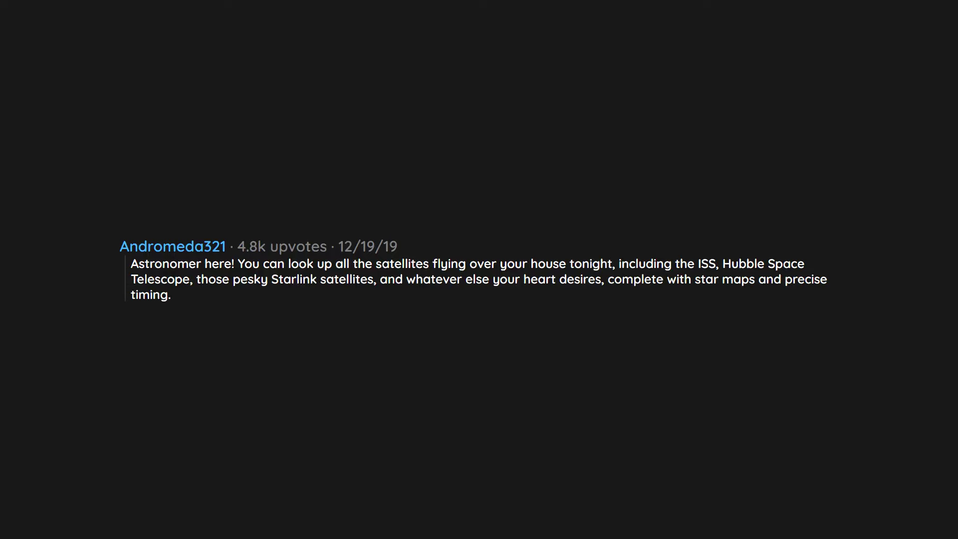
{"action": "type", "text": "The website is called Heavens Above and there is an Android app, but unfortunately no iOS one last I checked."}
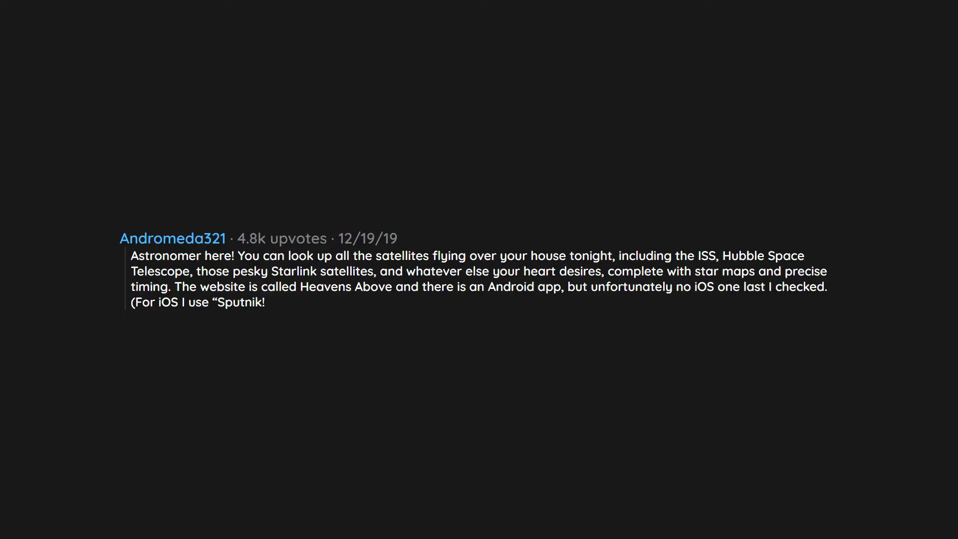
{"action": "type", "text": "” which is free and tells me the ISS and Hubble passes overhead."}
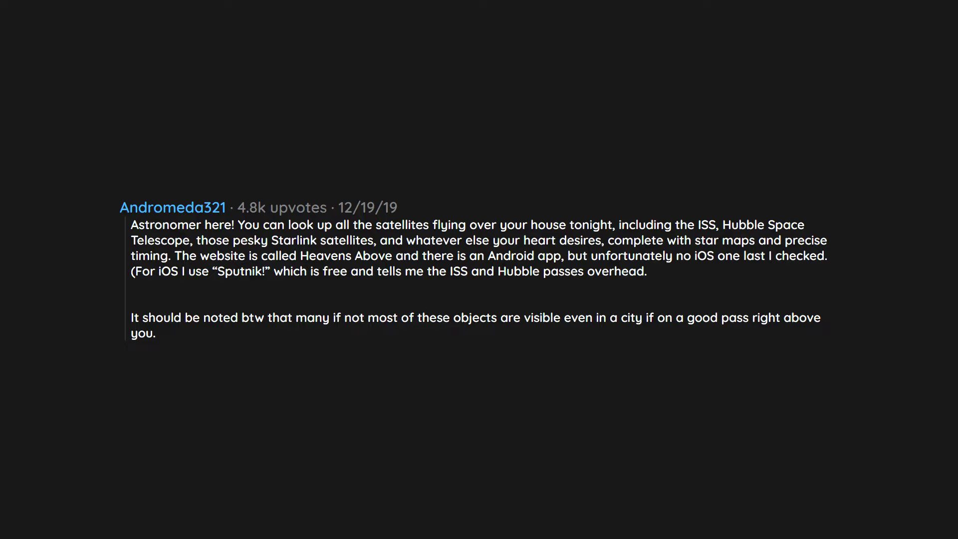
{"action": "type", "text": "So out and see some cool stuff!"}
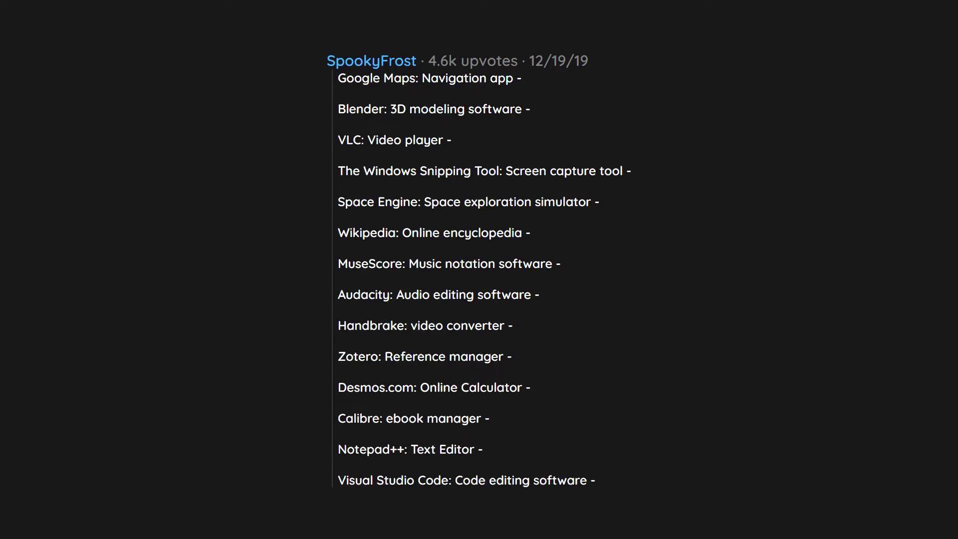
{"action": "scroll", "scroll_direction": "down", "scroll_amount": 3}
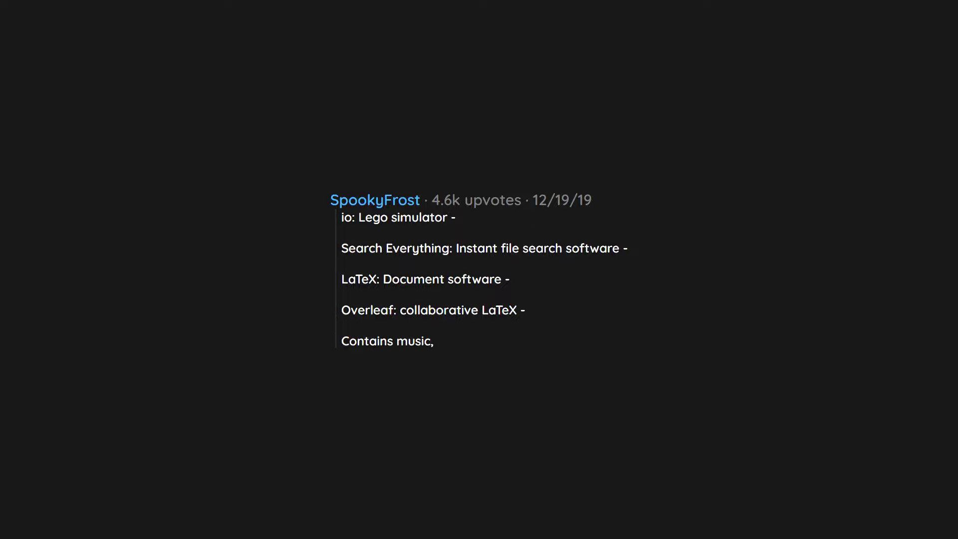
{"action": "type", "text": "movies, books, software, games, and webpages -"}
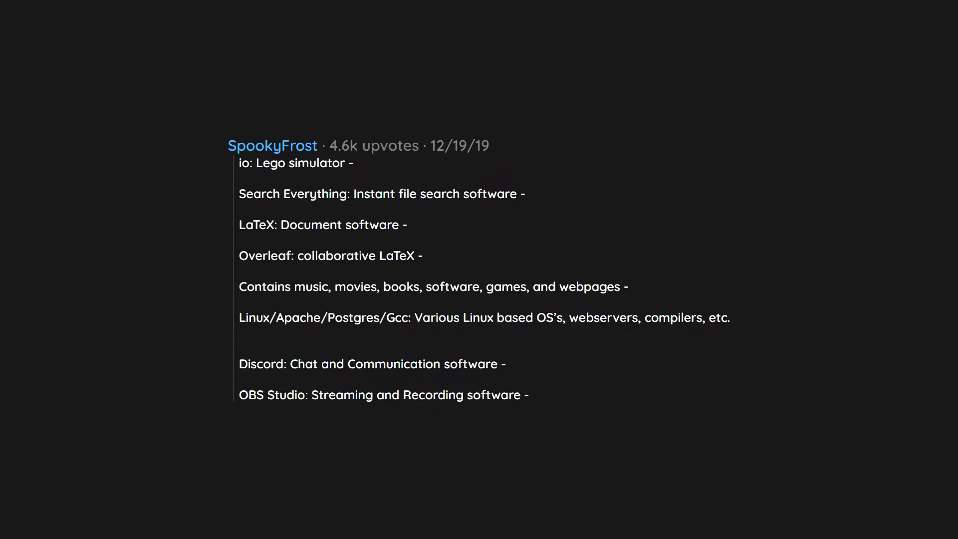
{"action": "scroll", "scroll_direction": "down", "scroll_amount": 3}
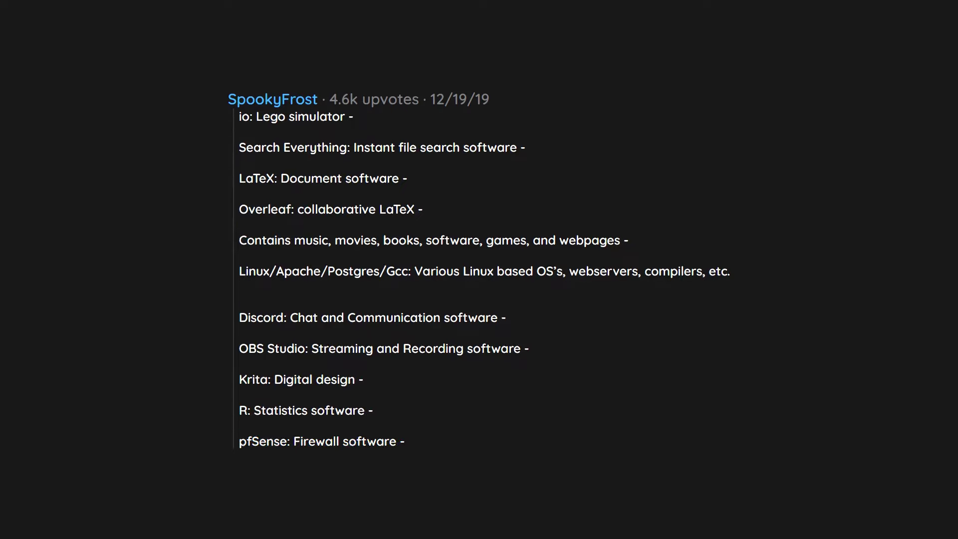
{"action": "scroll", "scroll_direction": "down", "scroll_amount": 3}
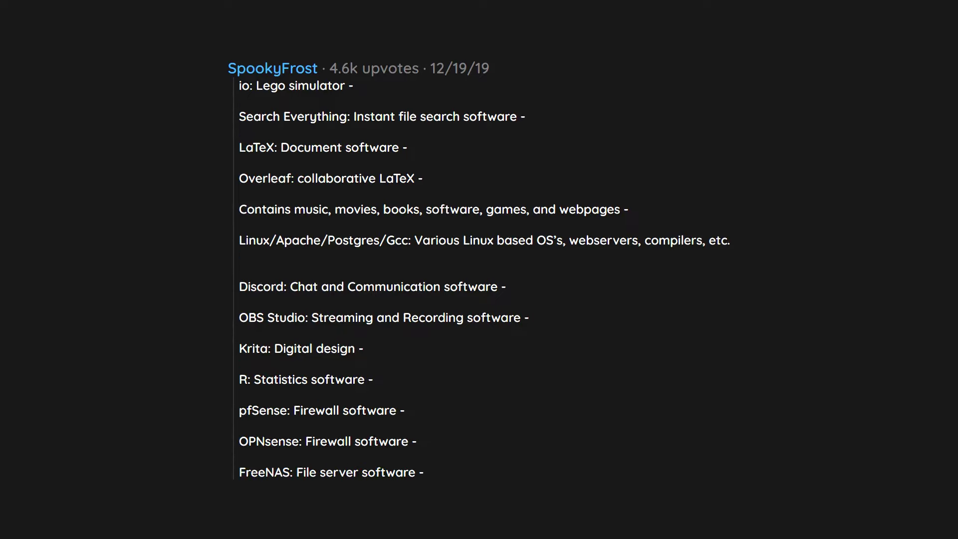
{"action": "scroll", "scroll_direction": "down", "scroll_amount": 3}
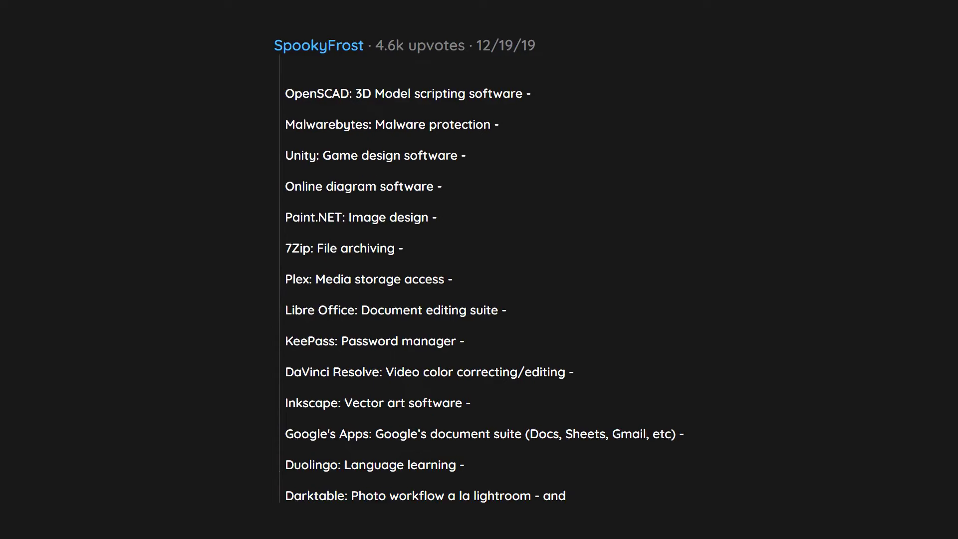
{"action": "scroll", "scroll_direction": "down", "scroll_amount": 3}
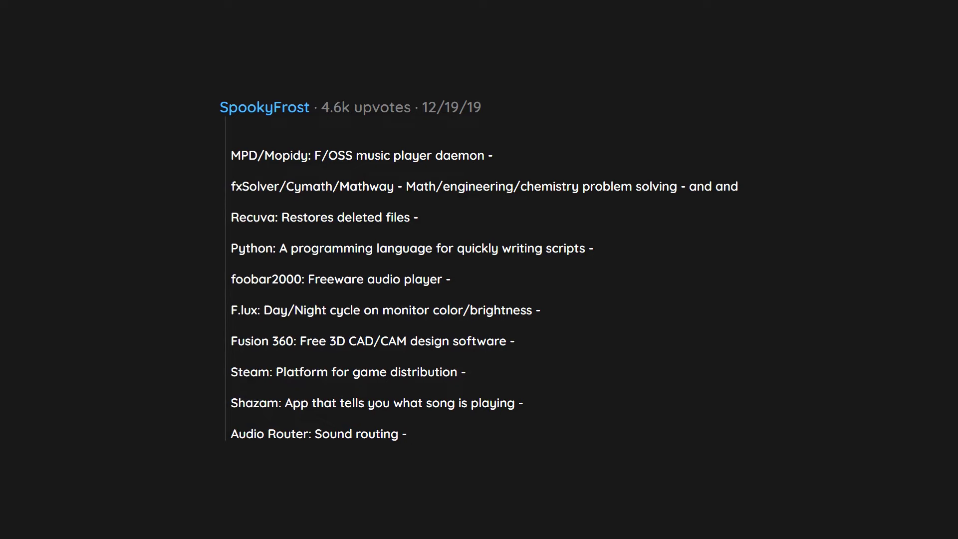
{"action": "scroll", "scroll_direction": "up", "scroll_amount": 3}
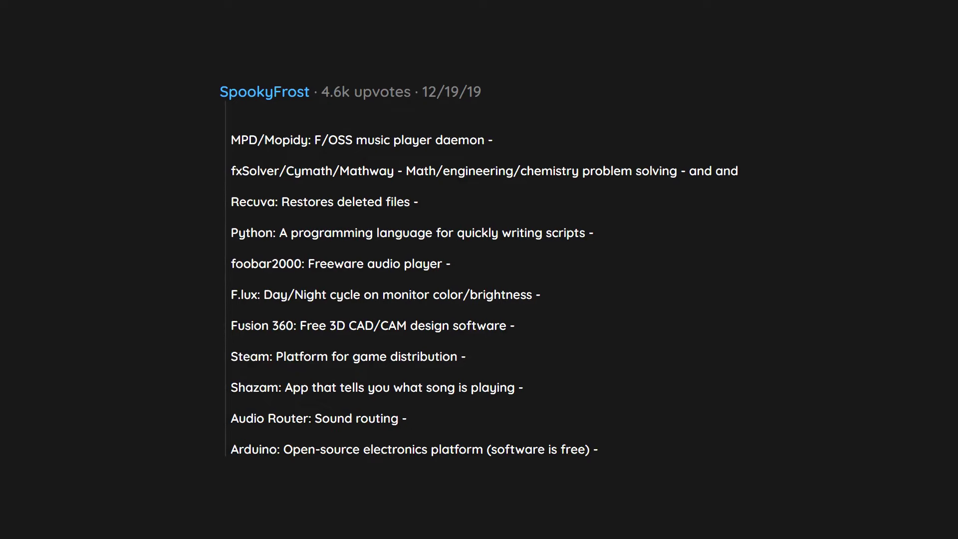
{"action": "scroll", "scroll_direction": "up", "scroll_amount": 3}
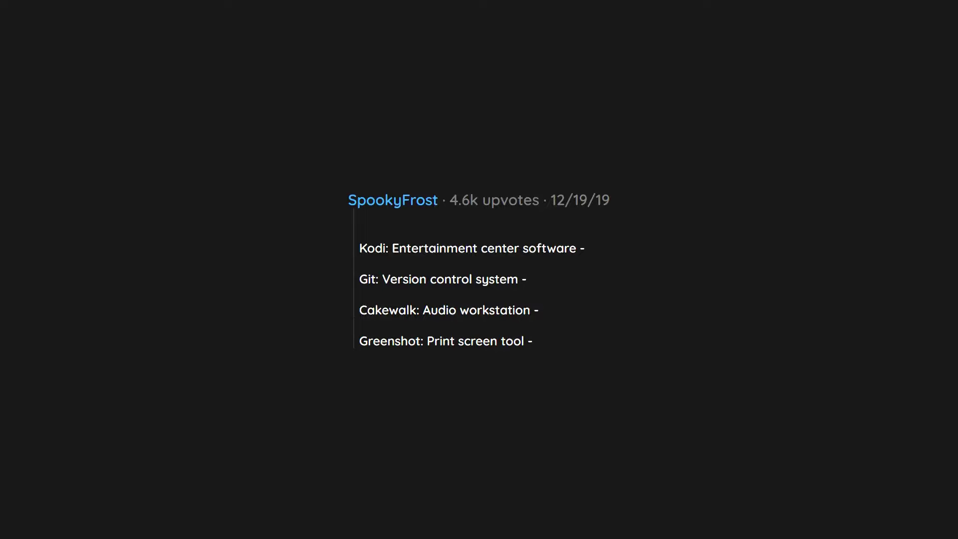
{"action": "type", "text": "Irfanview: Image viewer,"}
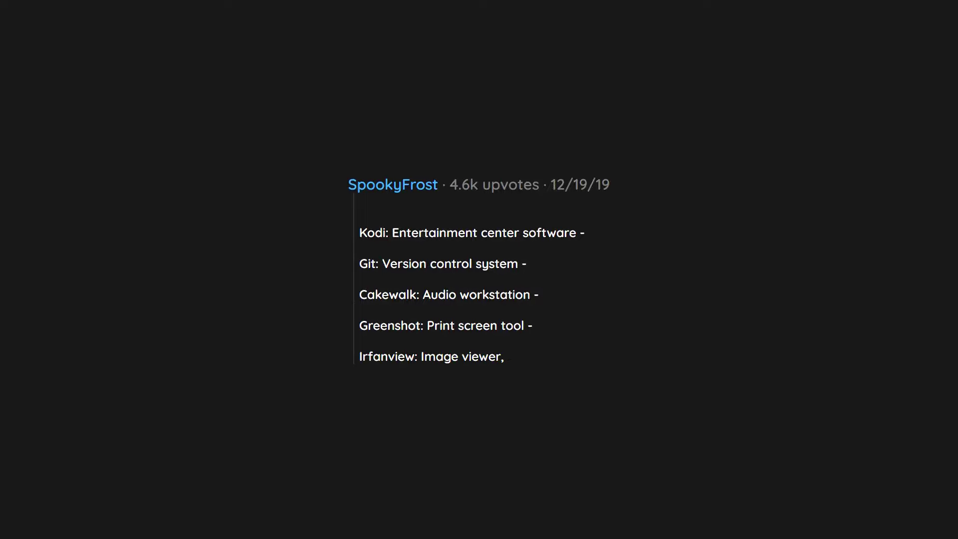
{"action": "type", "text": "editor, organiser and converter -"}
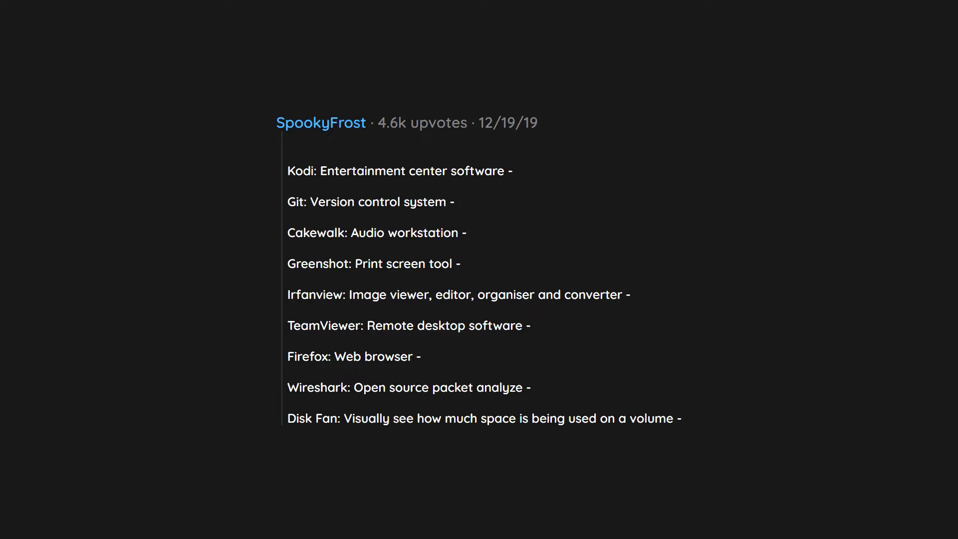
{"action": "scroll", "scroll_direction": "down", "scroll_amount": 3}
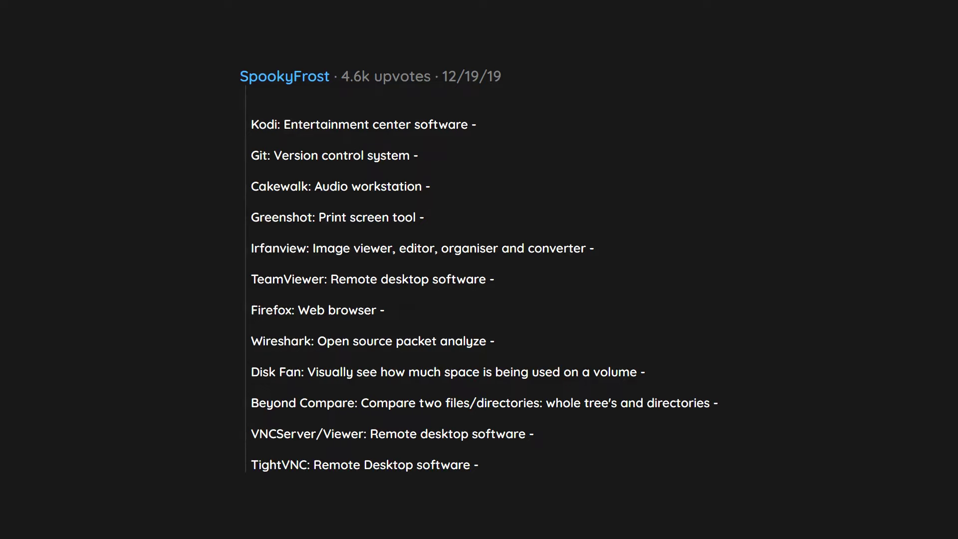
{"action": "scroll", "scroll_direction": "down", "scroll_amount": 3}
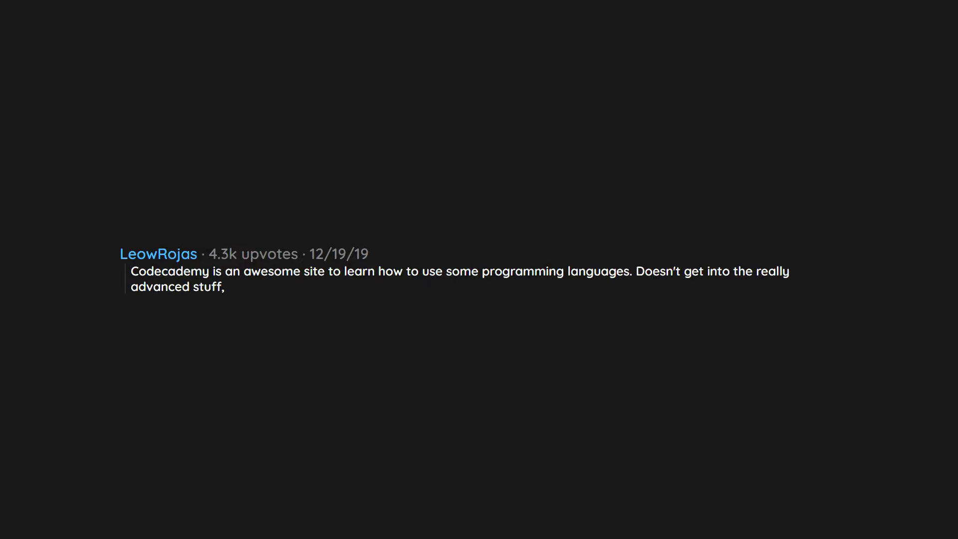
{"action": "type", "text": "but it's good for a start."}
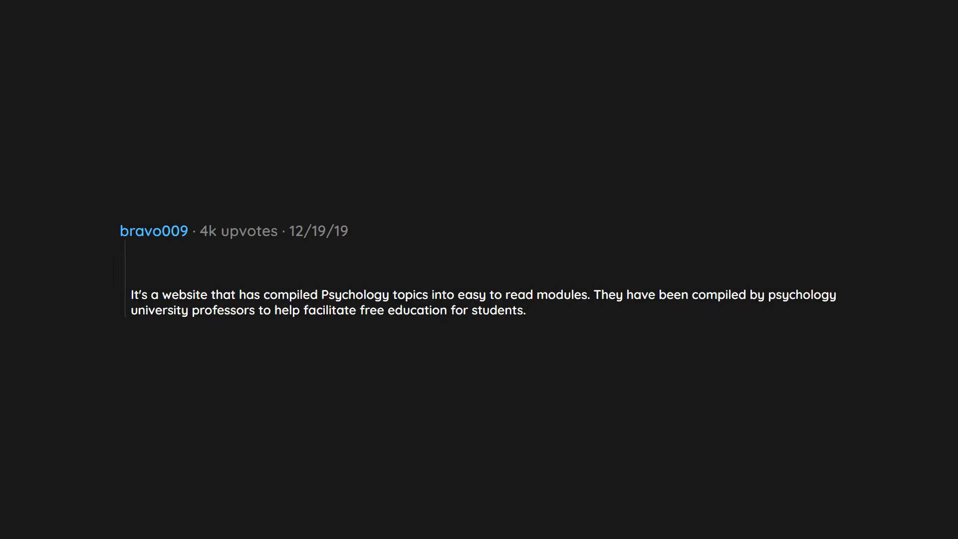
{"action": "type", "text": "You can even download the ones you're interested as a PDF as many times as you want."}
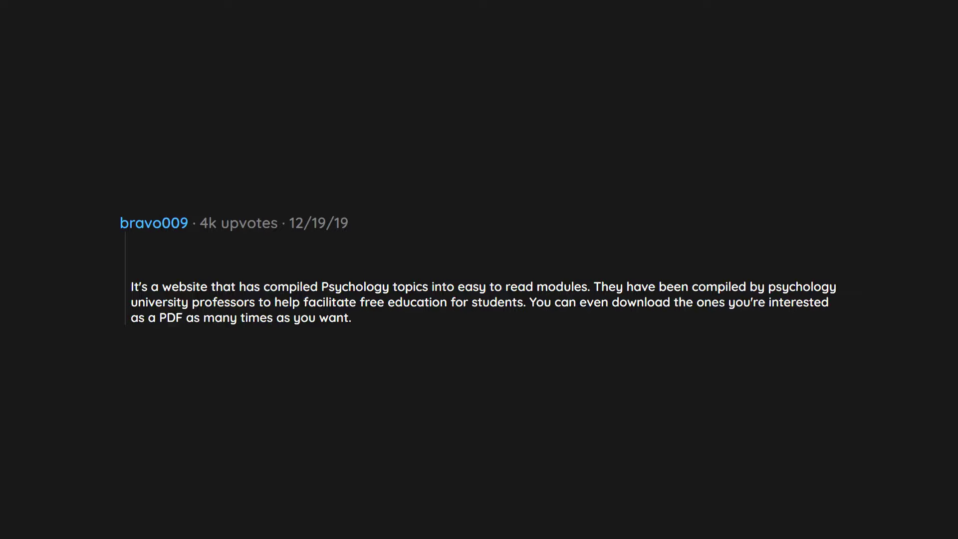
{"action": "type", "text": "All of this is free!"}
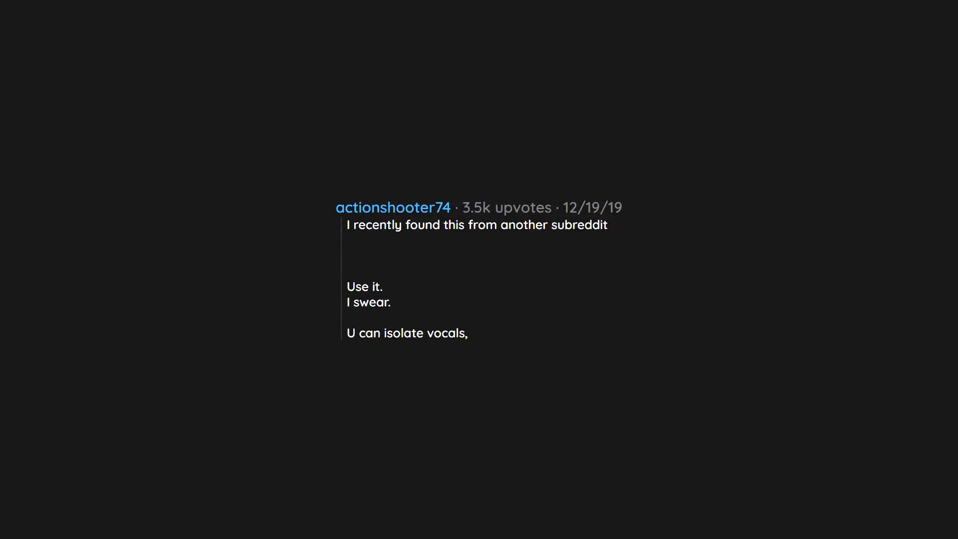
{"action": "type", "text": "drums, bass from mp3. Files"}
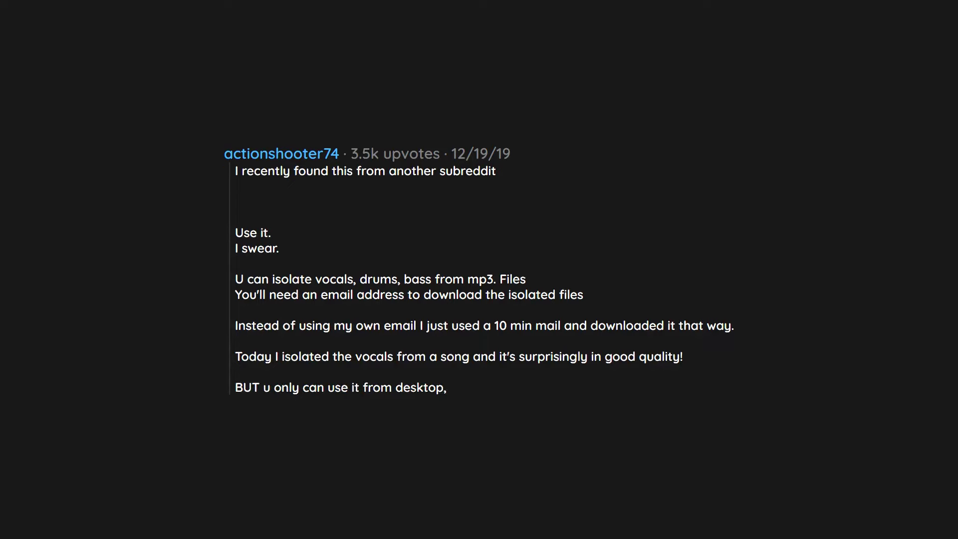
{"action": "type", "text": "it's not meant for mobile use."}
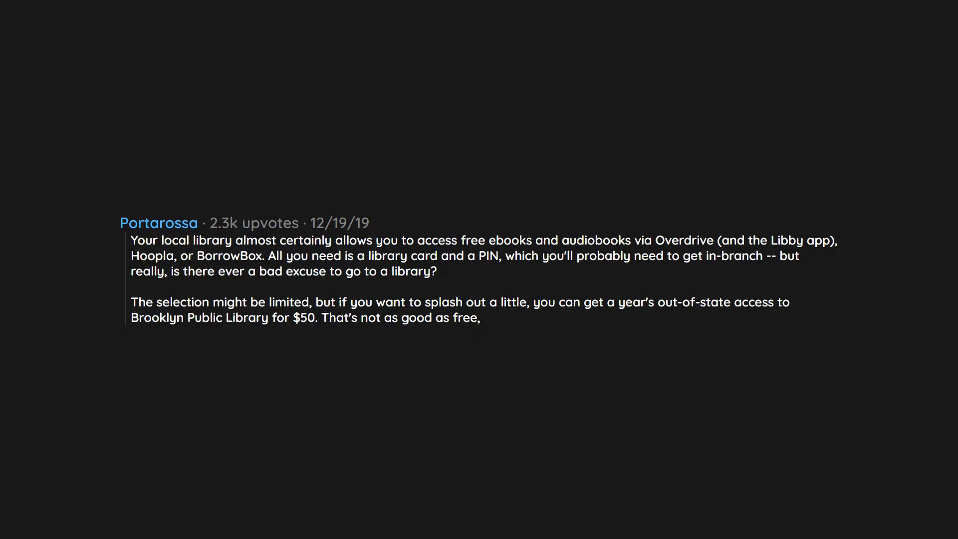
{"action": "type", "text": "but it can be a lot cheaper than using Audible,"}
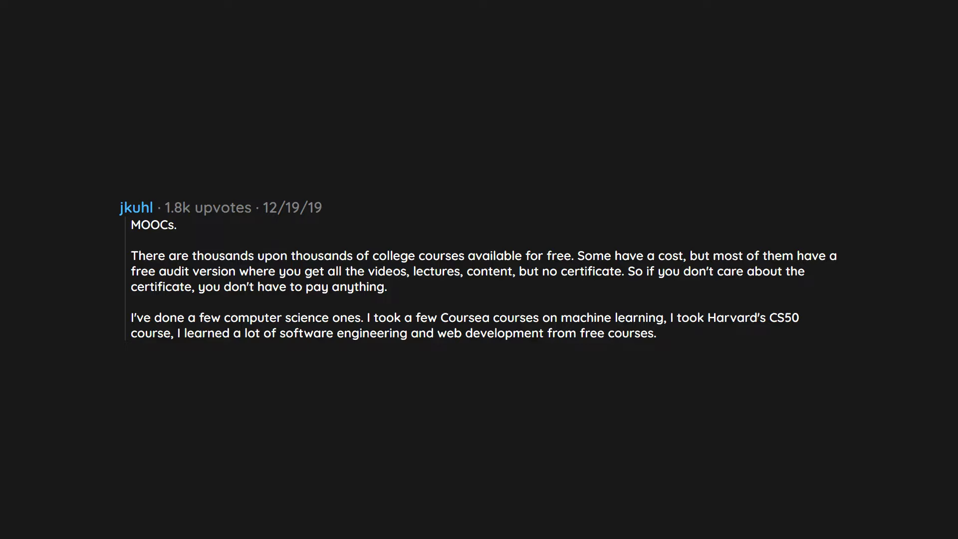
{"action": "type", "text": "Another one I intend to take advantage of is called Nand to Tetris,"}
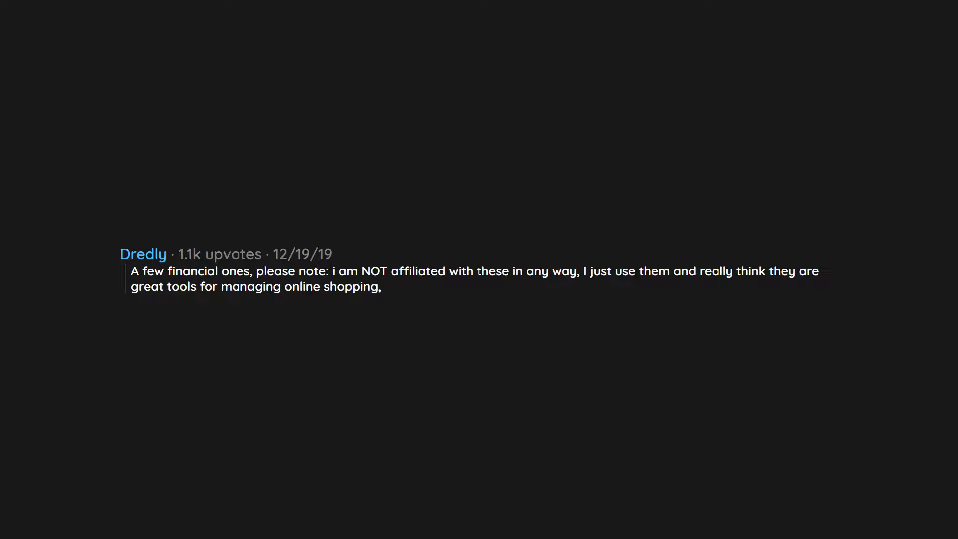
{"action": "type", "text": "budgets, and life. They all have free apps as well."}
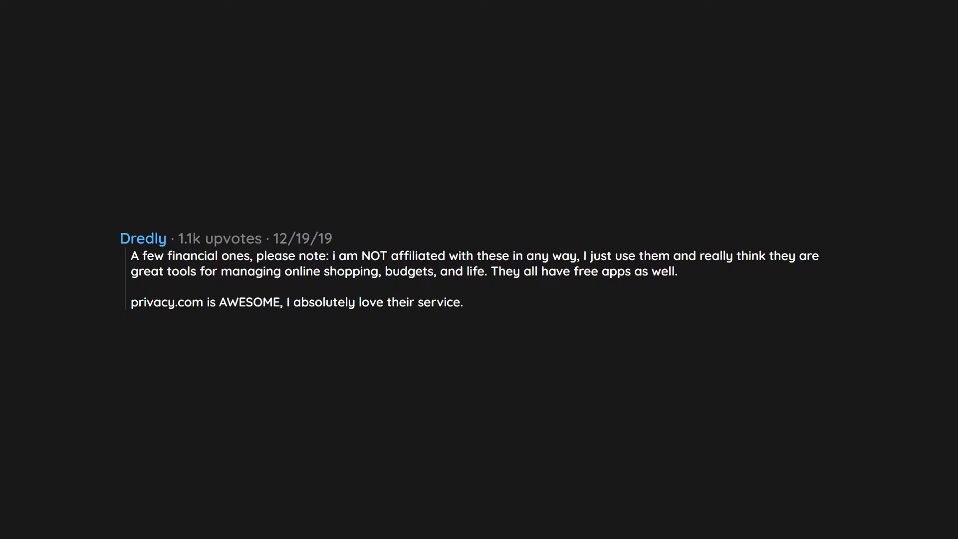
{"action": "type", "text": "It allows you to credit credit cards on the fly that are site specific,"}
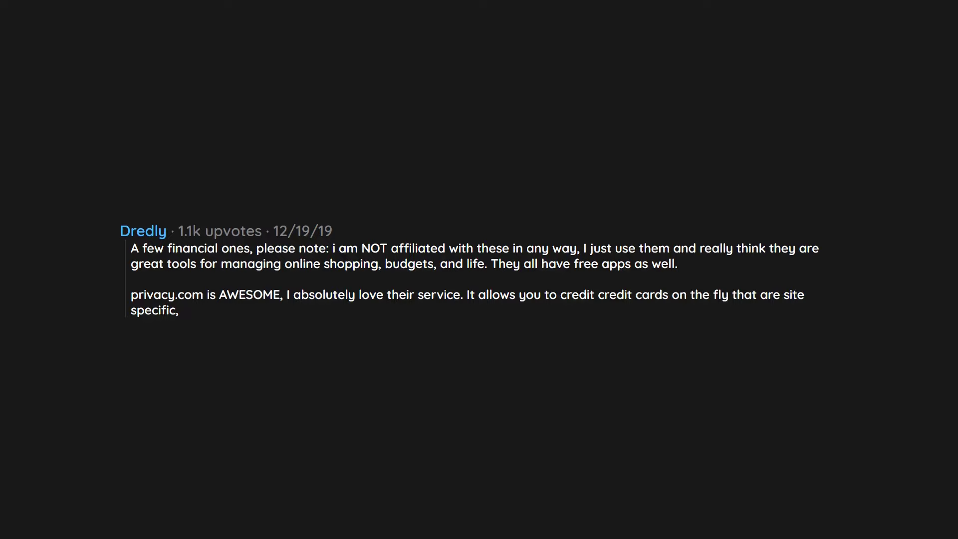
{"action": "type", "text": "set a spending limit on them,"}
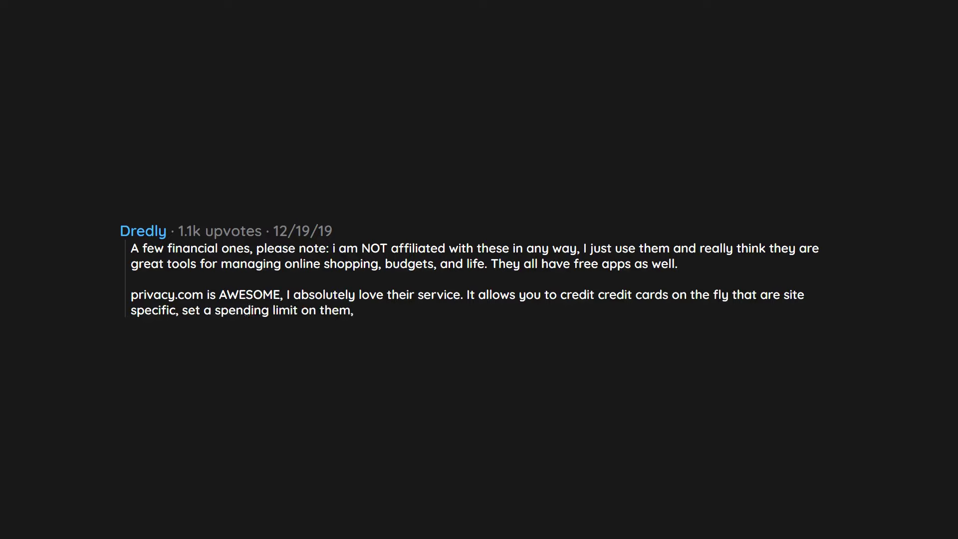
{"action": "type", "text": "make them one time only,"}
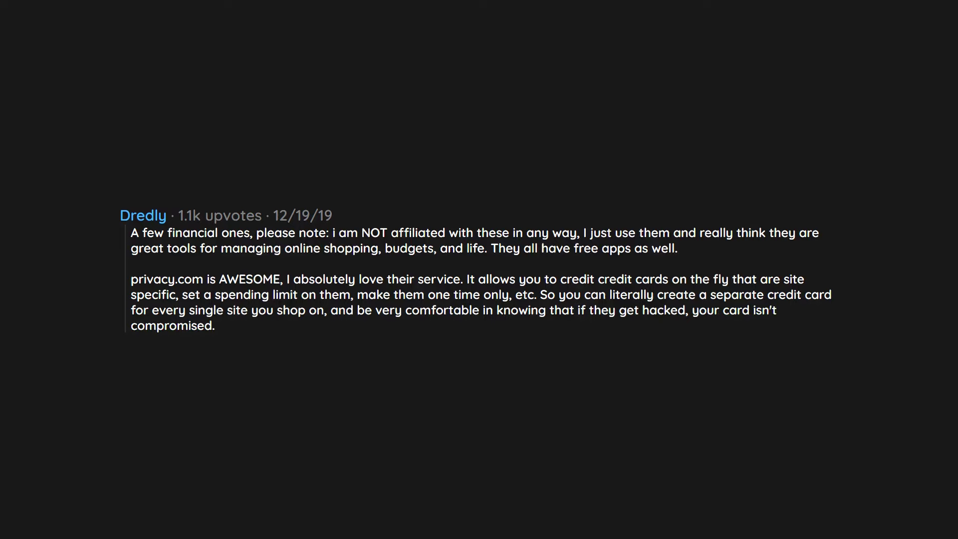
{"action": "type", "text": "Its also super handy for \"free trial but must enter CC\" type things."}
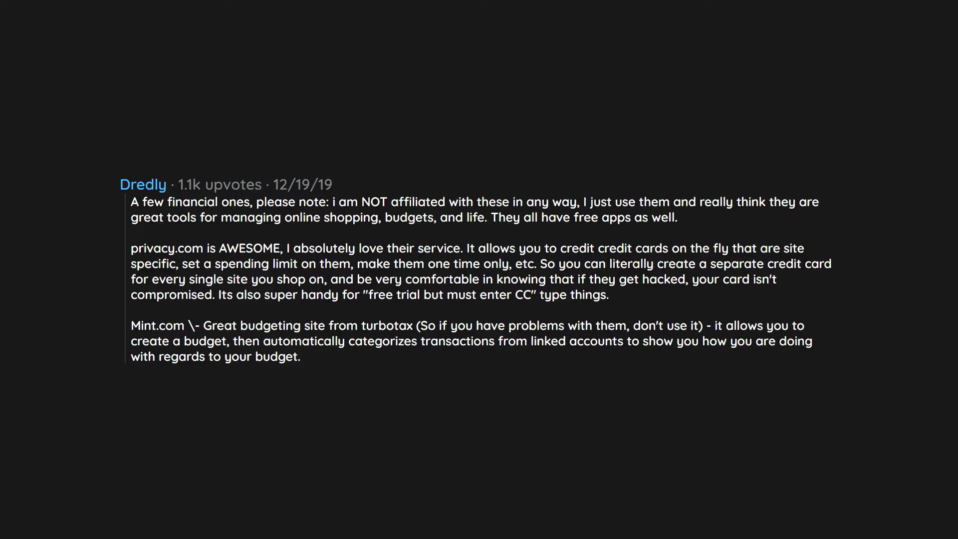
{"action": "type", "text": "Its easy to setup and adjust, and really helps to monitor where your spending is going"}
{"action": "type", "text": "Lastpass"}
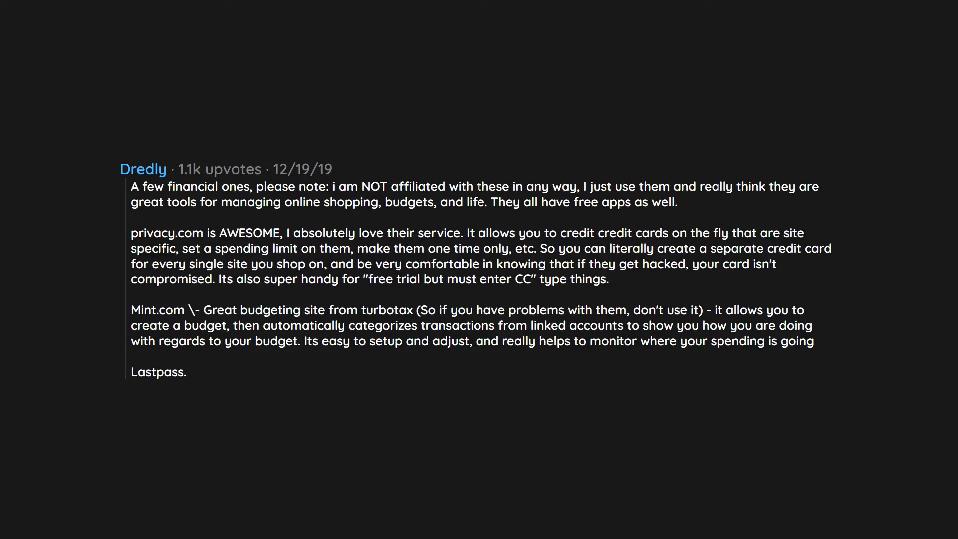
{"action": "type", "text": ".com \\- Everyone should be using unique passwords for everything, which means you need to remember them,"}
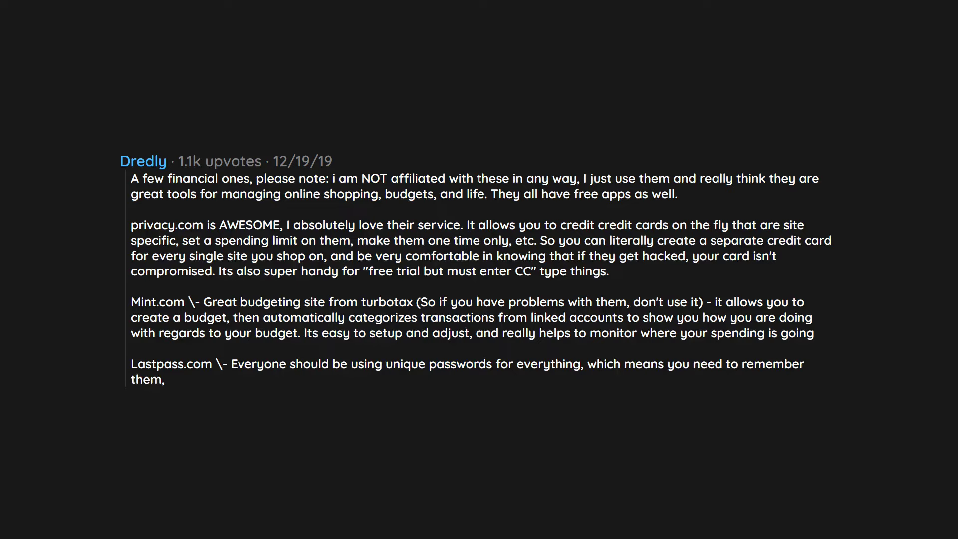
{"action": "type", "text": "which is impossible. lastpass."}
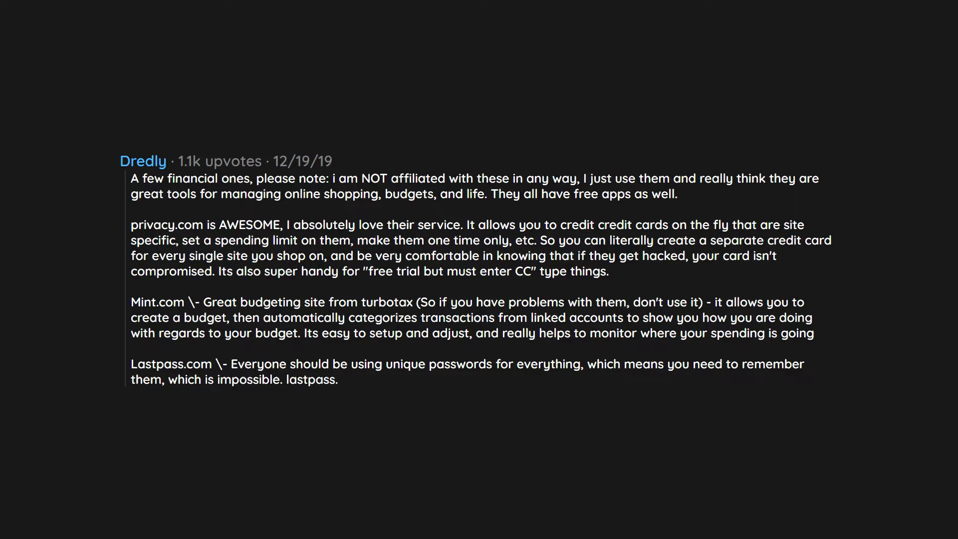
{"action": "type", "text": ".com is a great tool that manages them for you."}
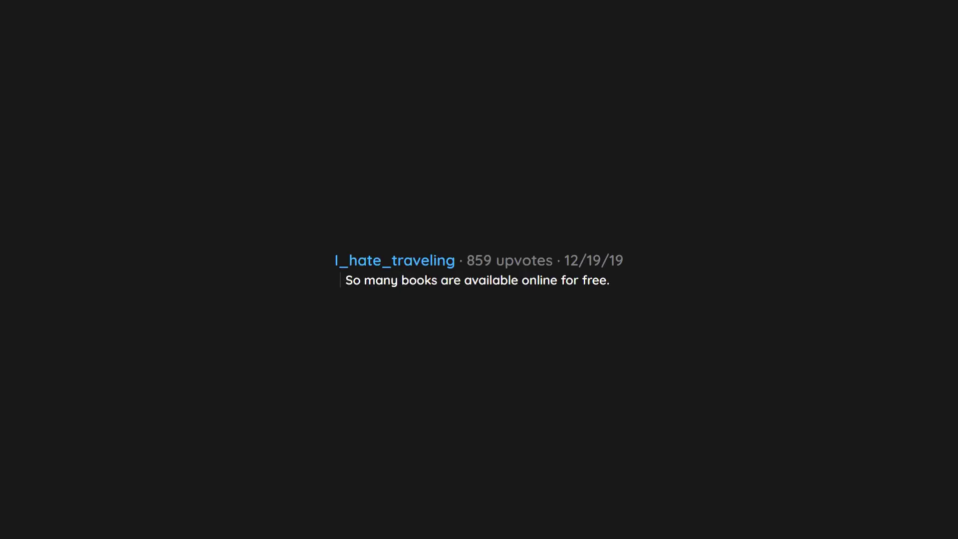
{"action": "type", "text": "Maybe not all are entirely legal, but if you're a fellow morally bankrupt person,"}
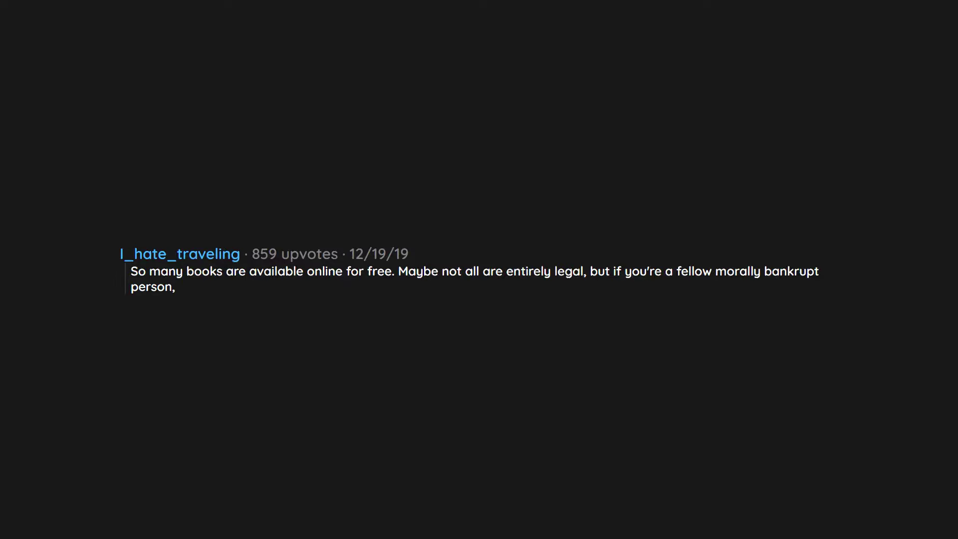
{"action": "type", "text": "then read away."}
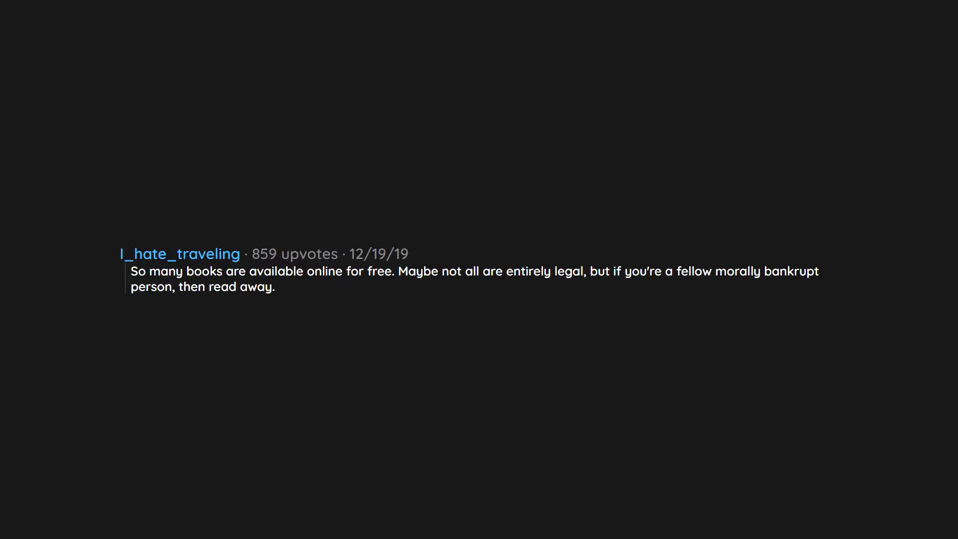